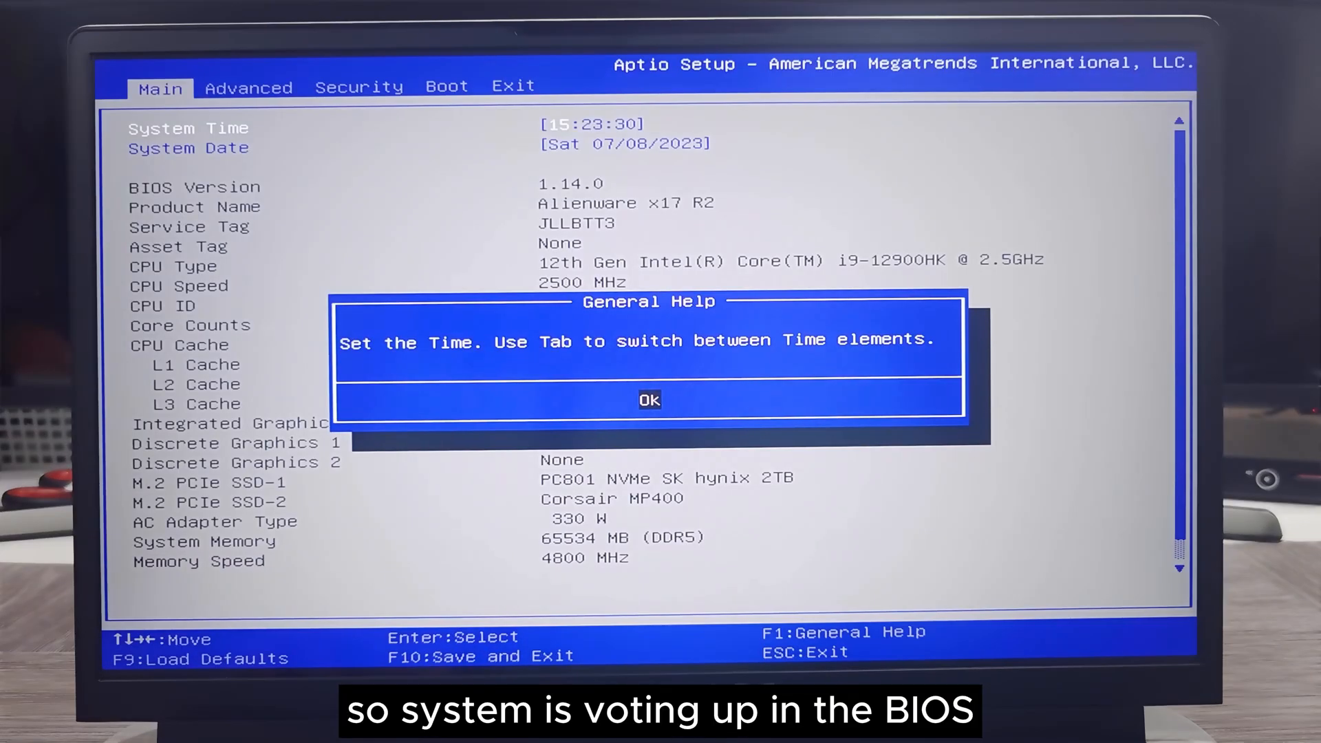
# - Dismiss the Aptio Setup time help message and view the BIOS Main hardware details
pyautogui.click(649, 399)
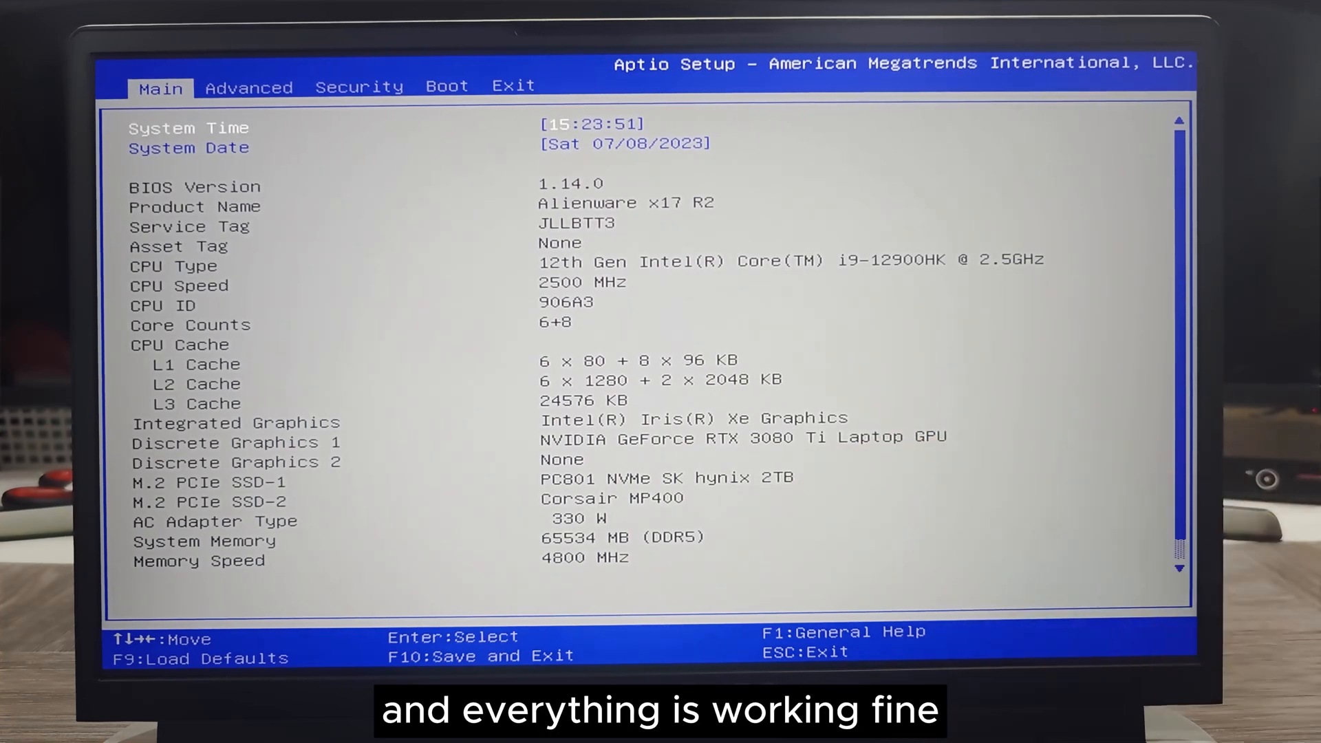
pyautogui.click(514, 85)
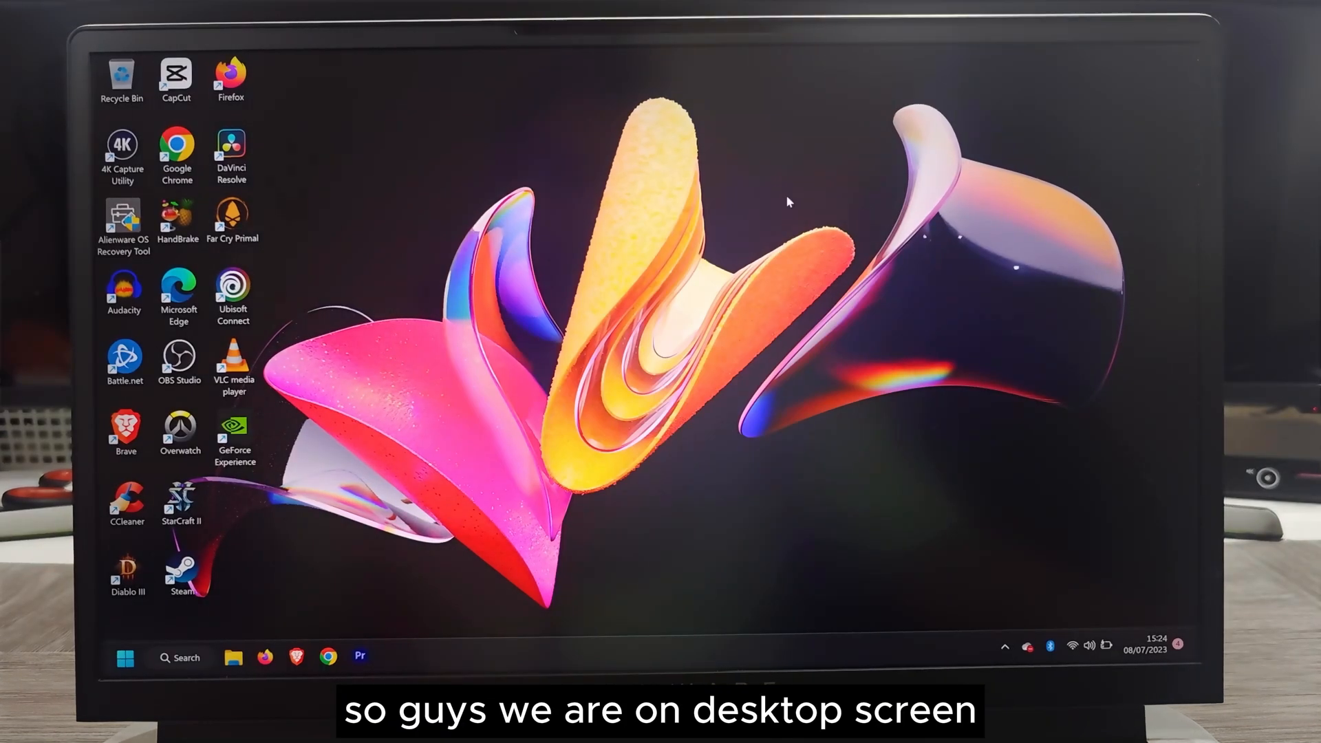
pyautogui.rightClick(788, 202)
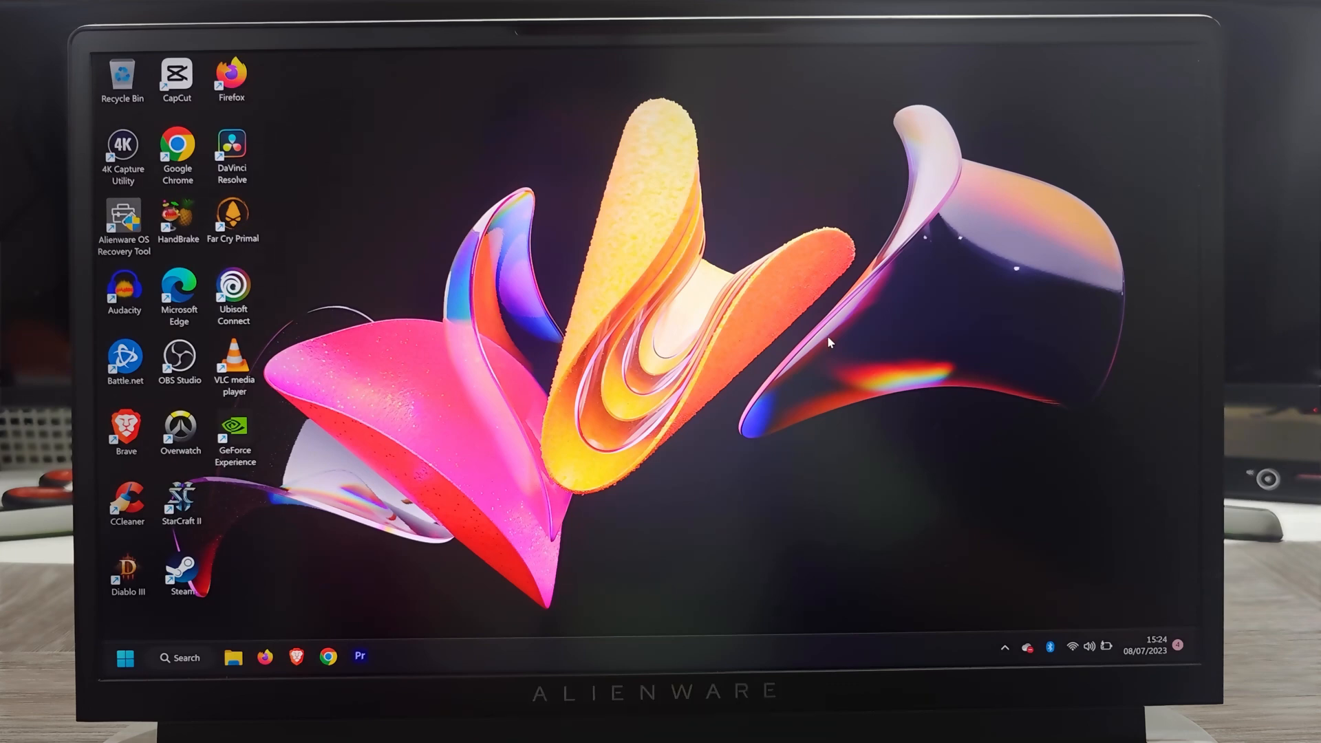
pyautogui.moveTo(835, 342)
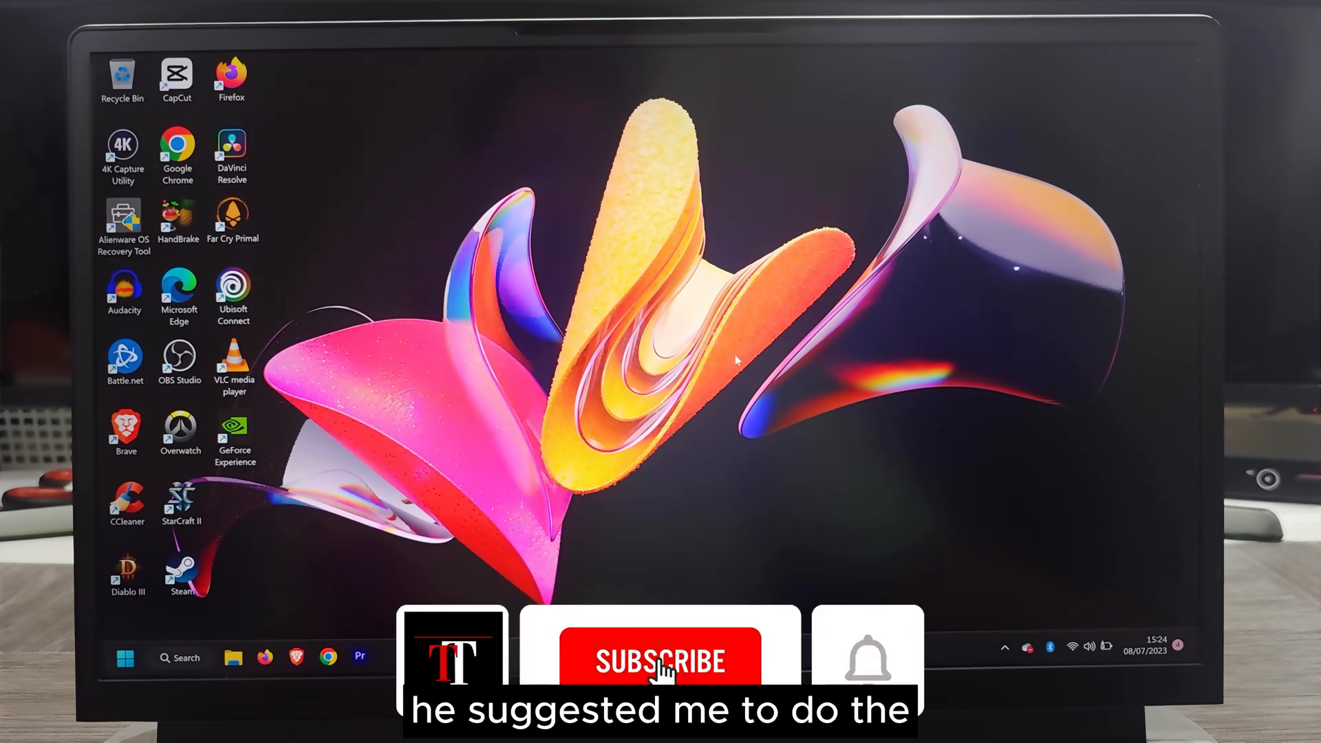
pyautogui.click(659, 662)
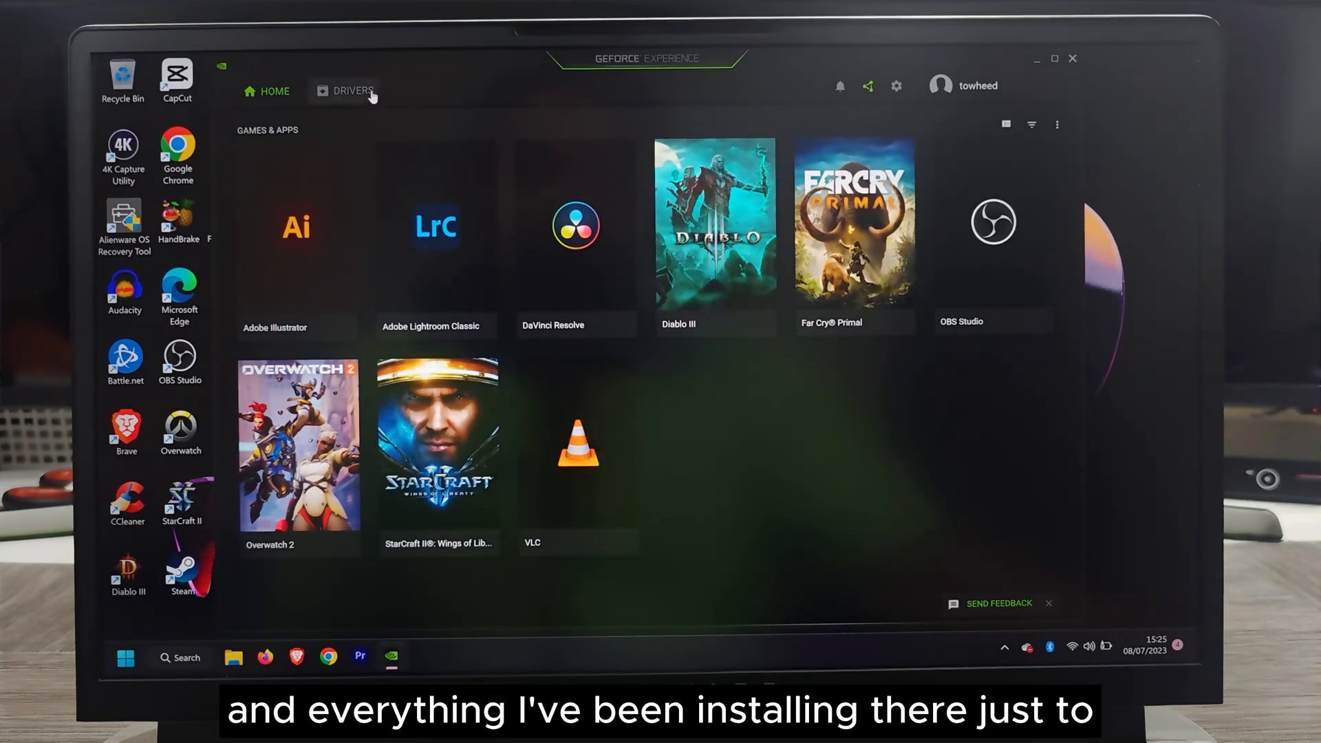
# - Confirm Studio Driver 536.40 is installed on the Drivers page, then show GeForce Experience settings
pyautogui.click(351, 91)
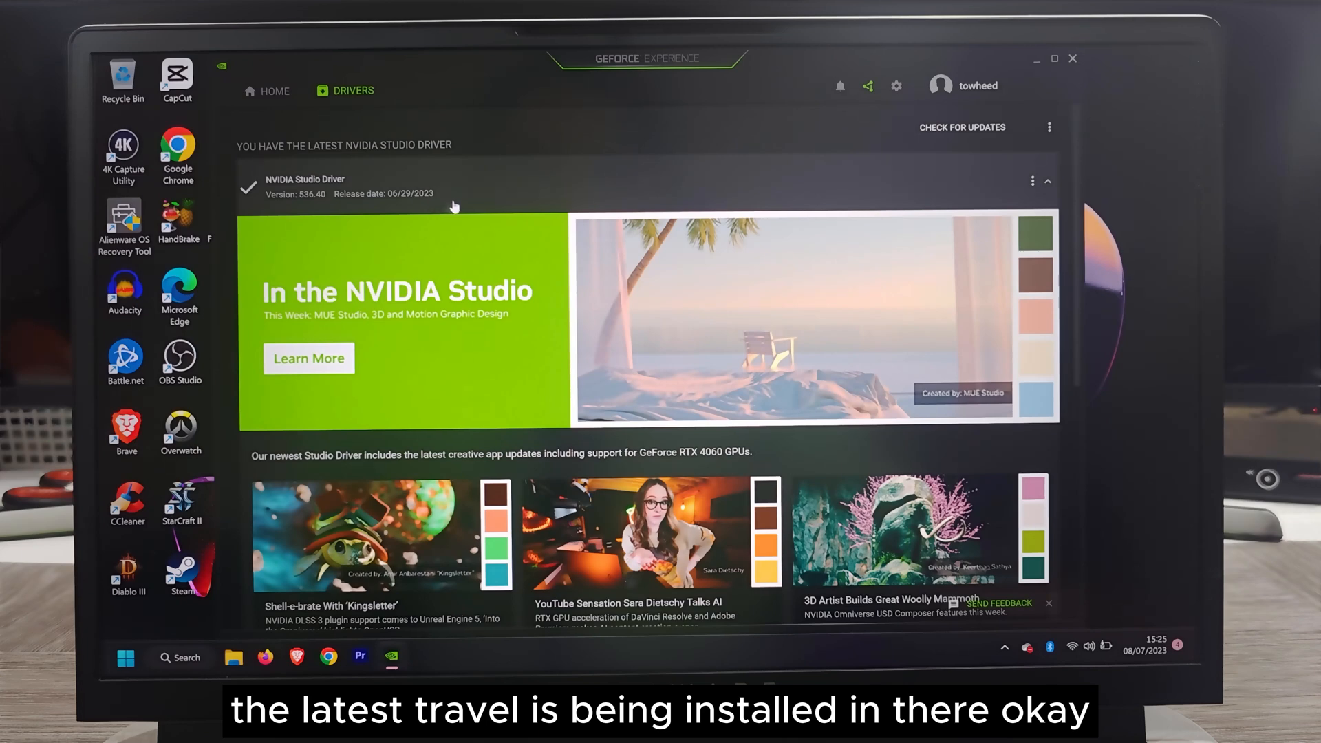
pyautogui.click(895, 86)
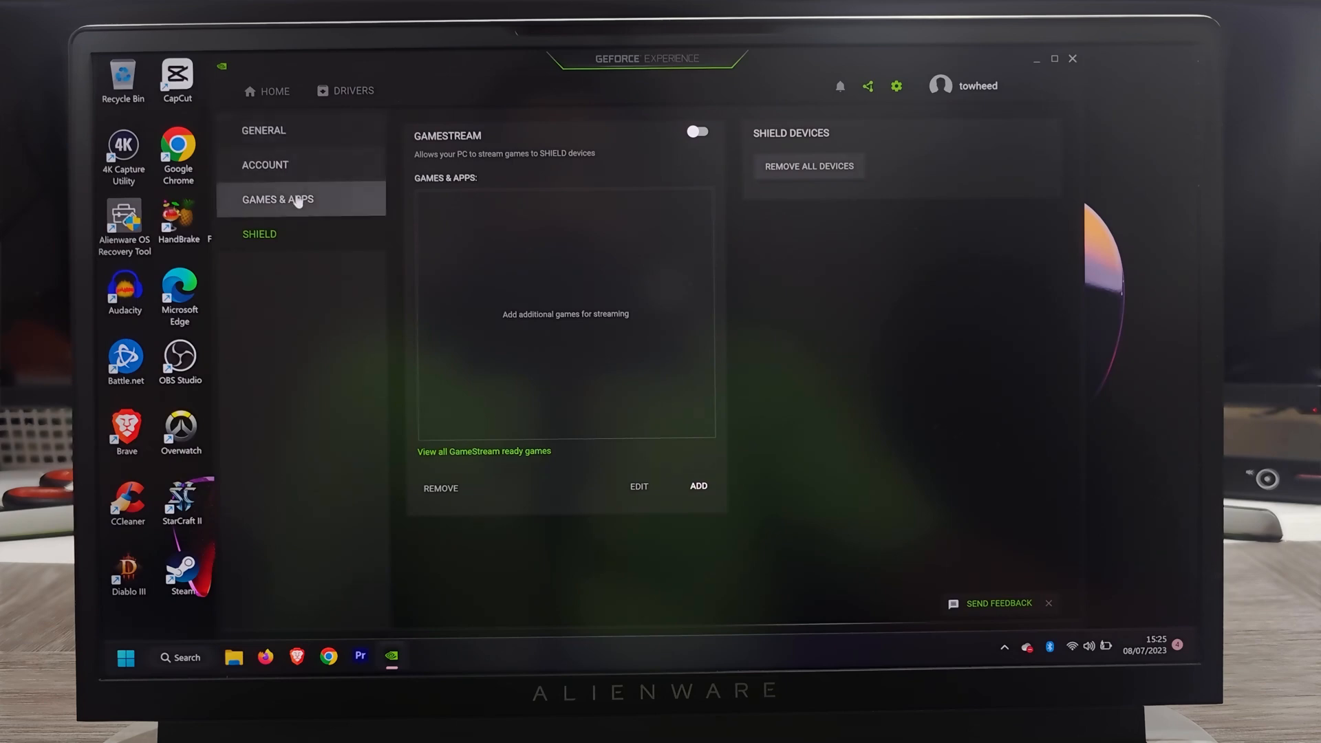
# - Review the General settings rig details: RTX 3080 Ti, driver 536.40, 3840x2160 120Hz
pyautogui.click(264, 130)
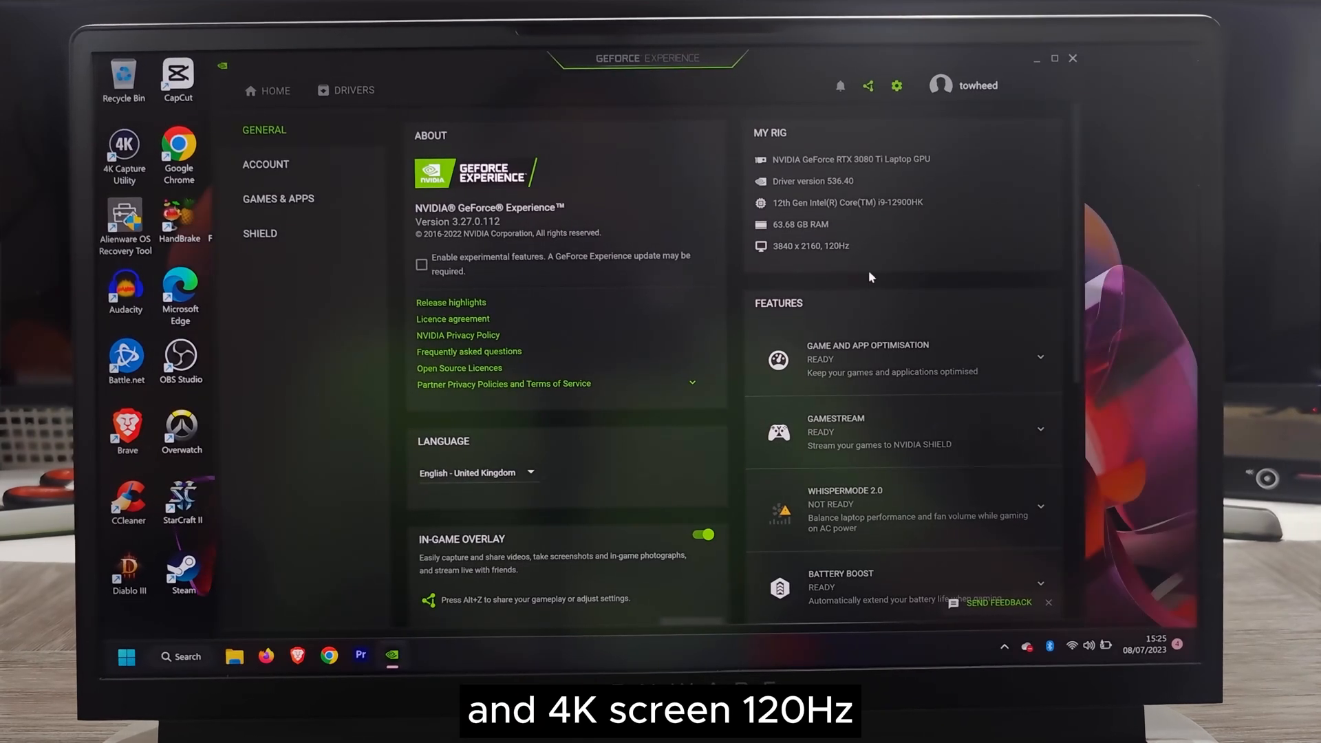
pyautogui.scroll(-3)
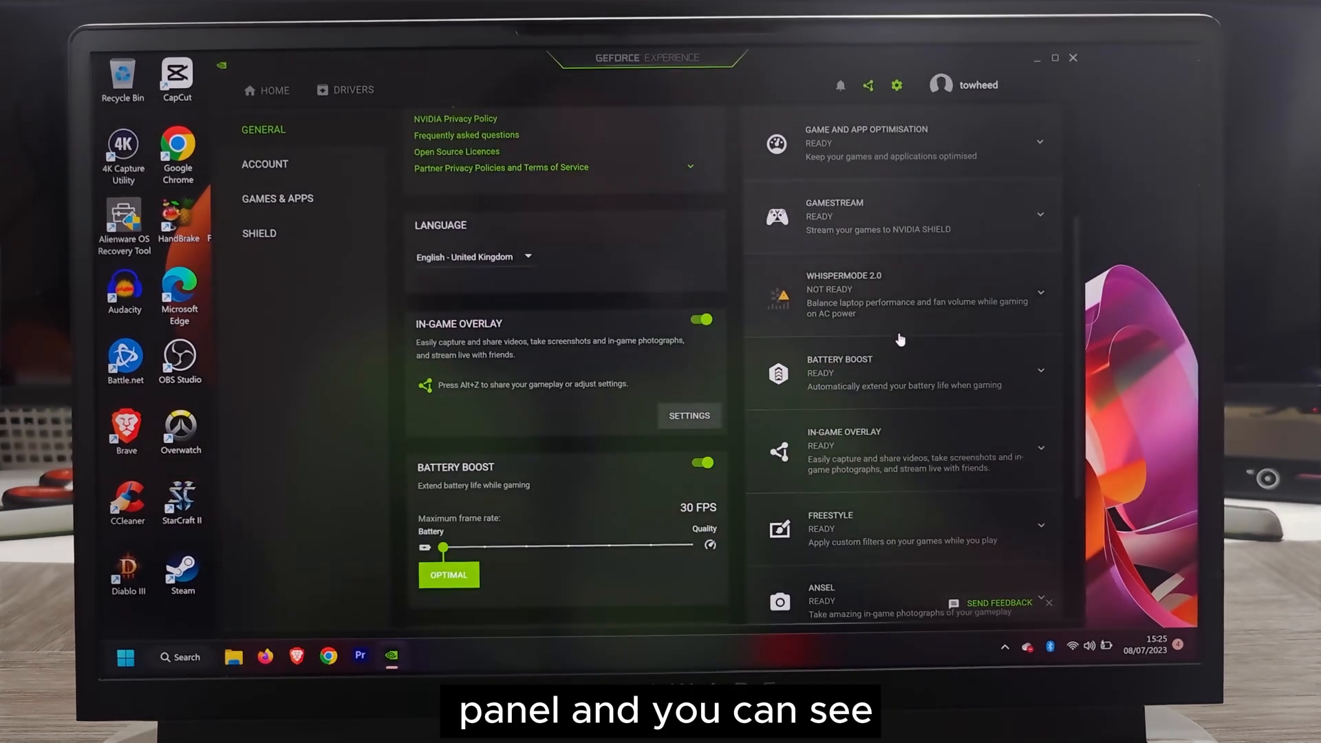
pyautogui.scroll(-3)
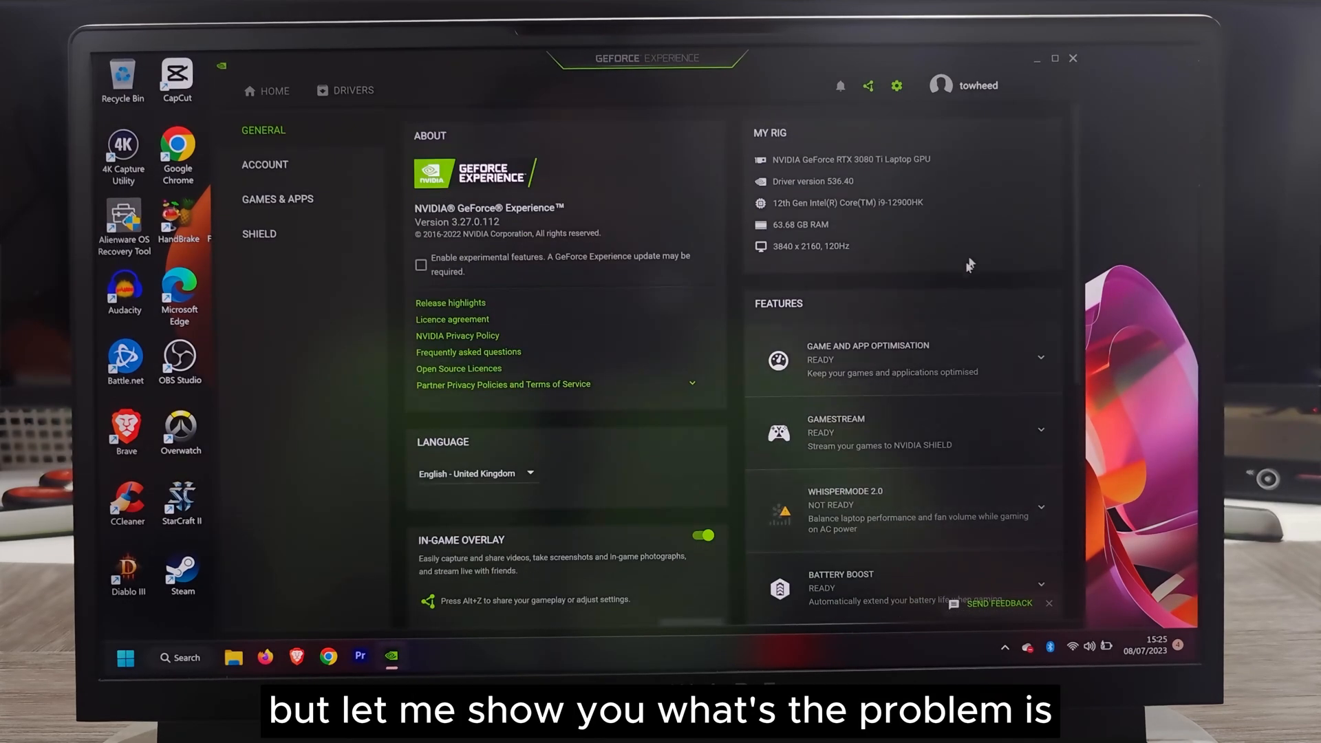
pyautogui.click(1072, 58)
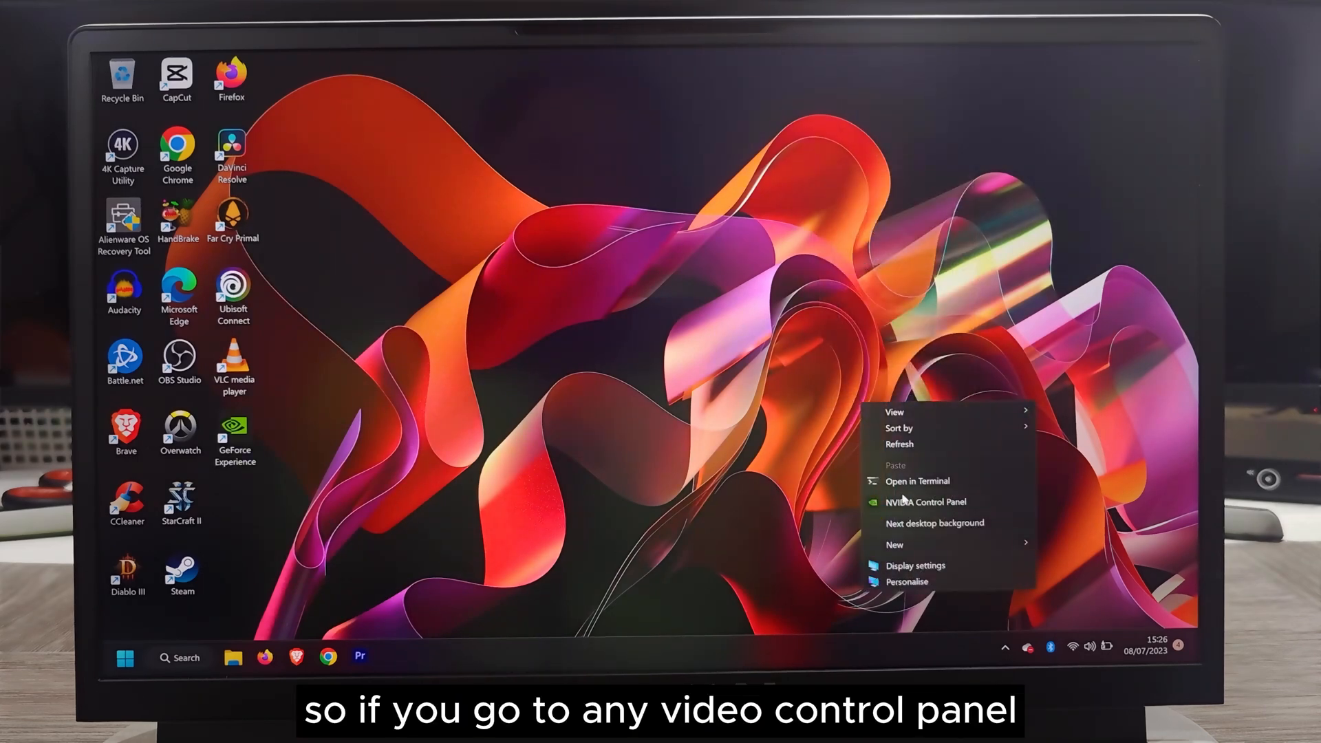
# - Launch NVIDIA Control Panel from the desktop context menu on Manage Display mode
pyautogui.click(903, 508)
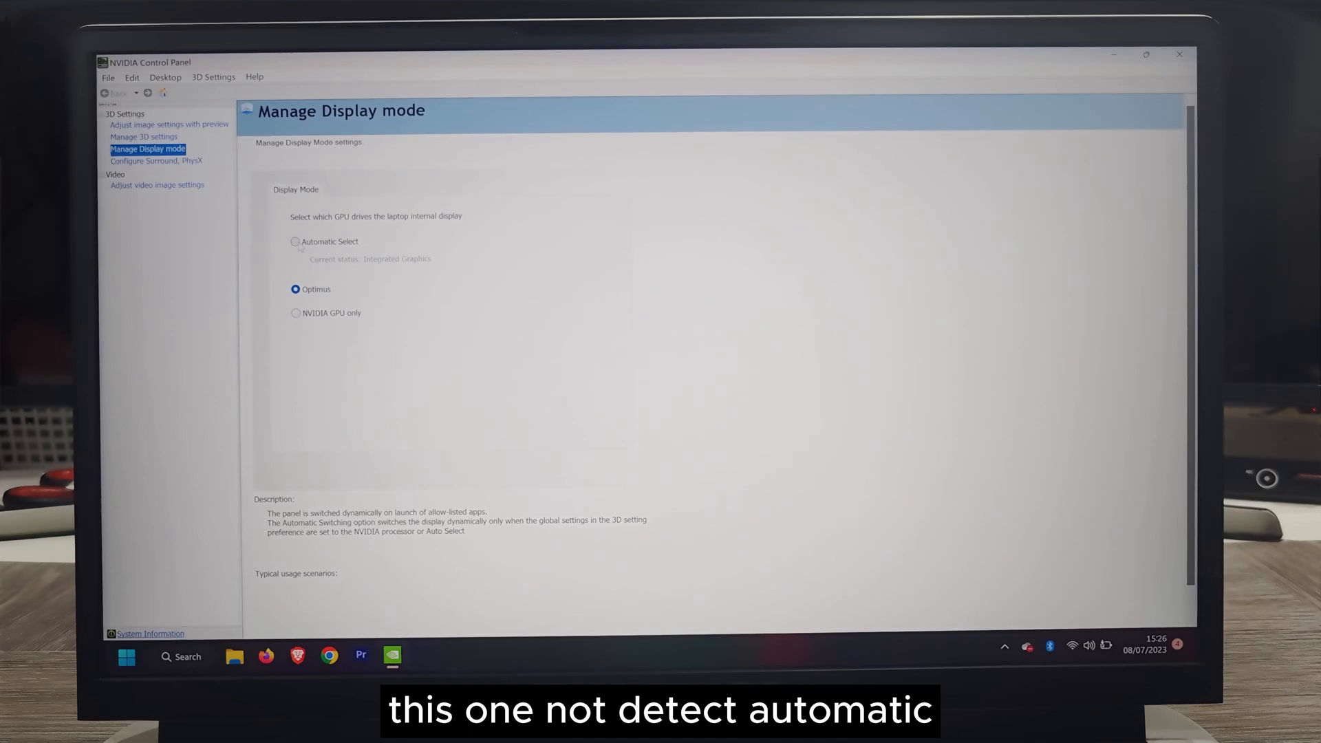
# - Switch Manage Display mode from Optimus to NVIDIA GPU only, via Automatic Select
pyautogui.click(295, 242)
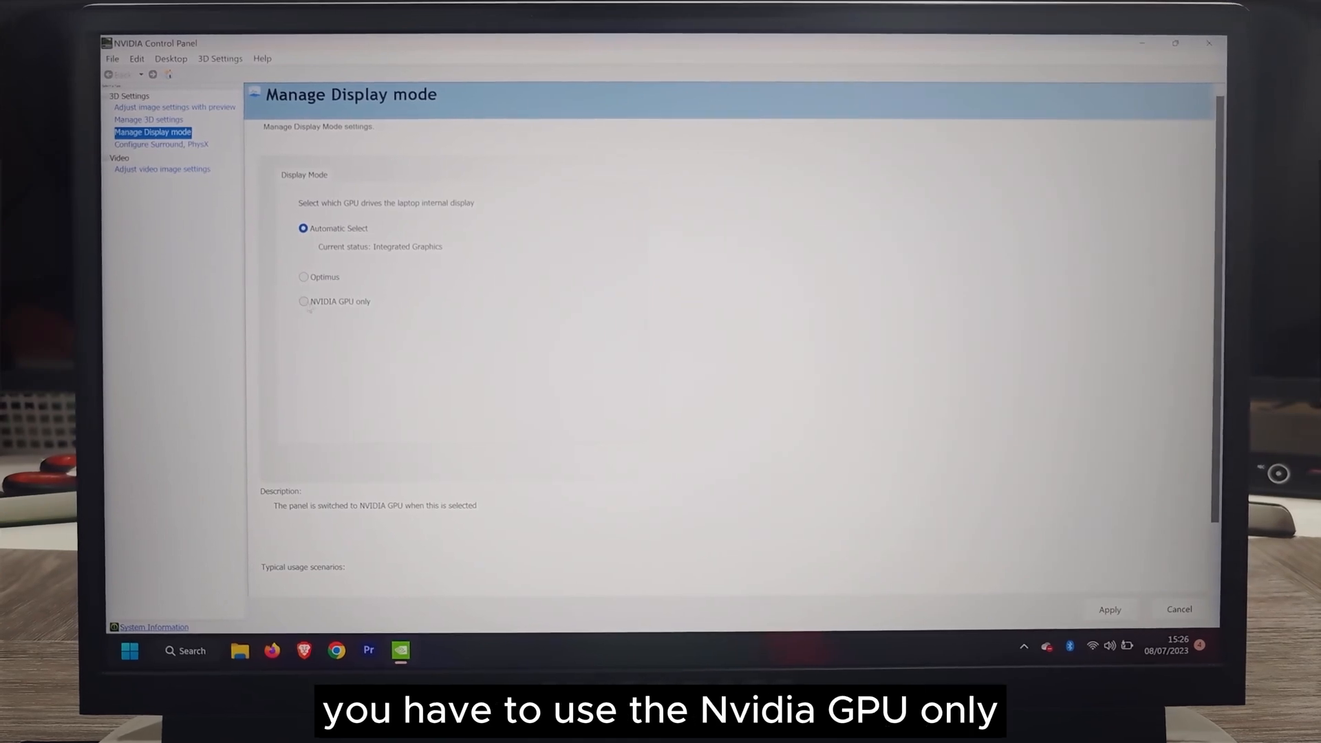
pyautogui.click(300, 301)
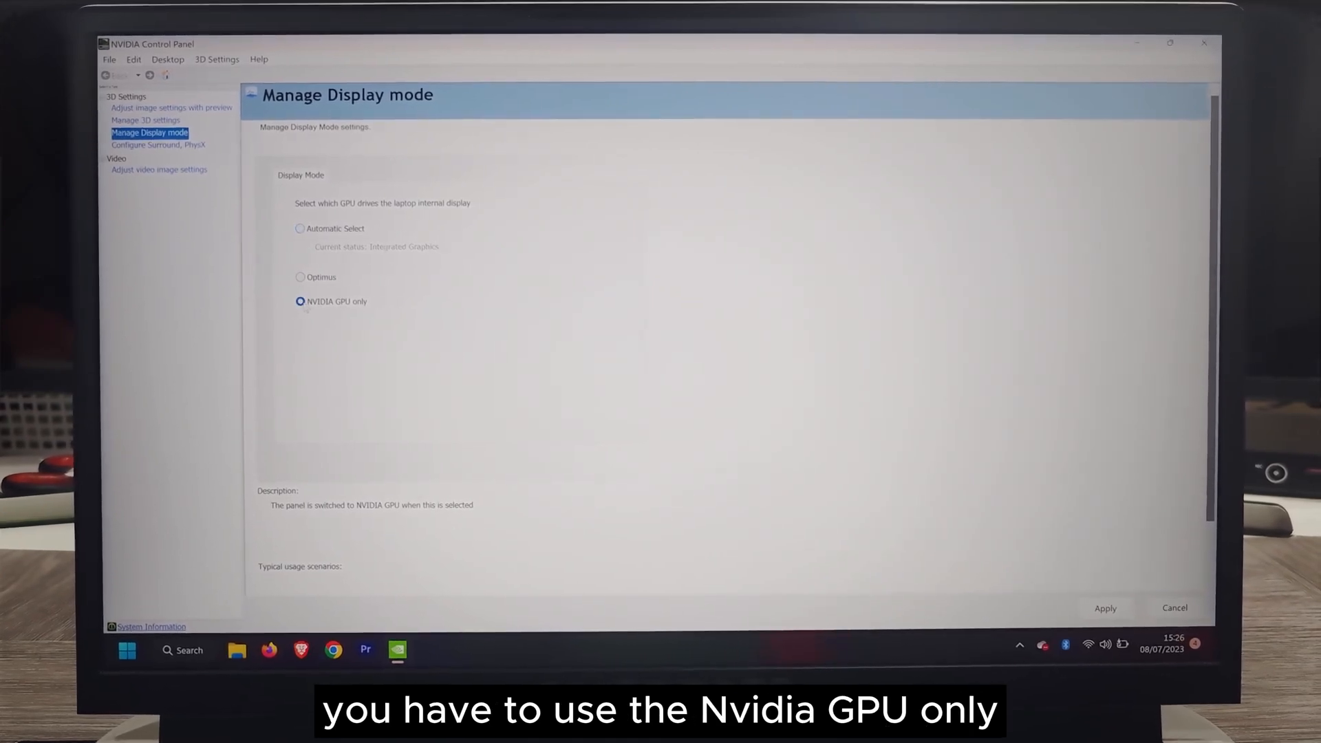